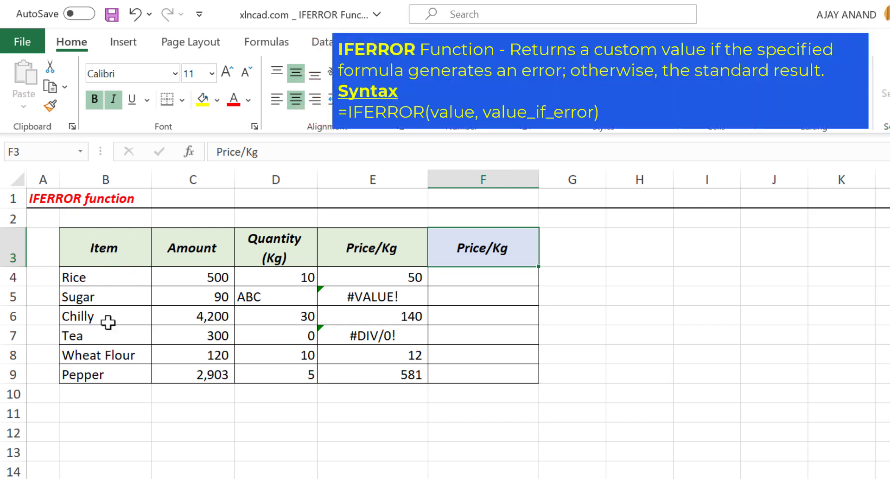
# Inspect the existing Price/Kg formulas and errors for Rice, Tea and Wheat Flour
pyautogui.click(372, 277)
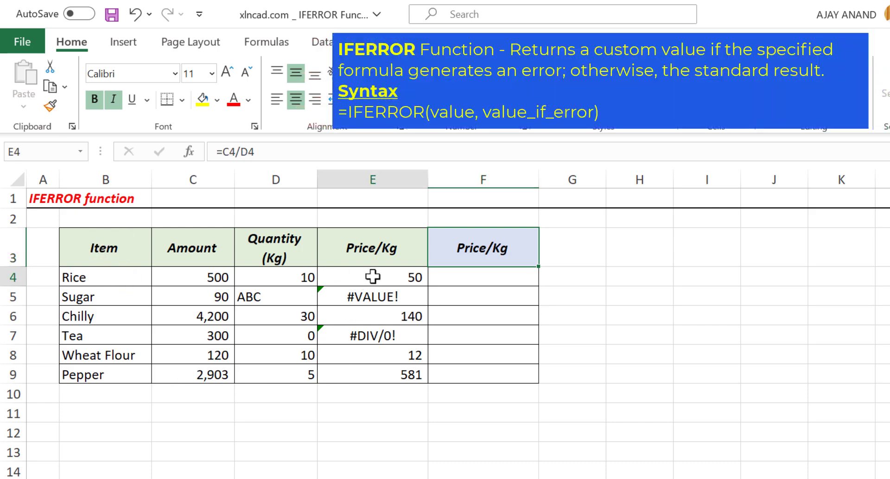
pyautogui.click(372, 336)
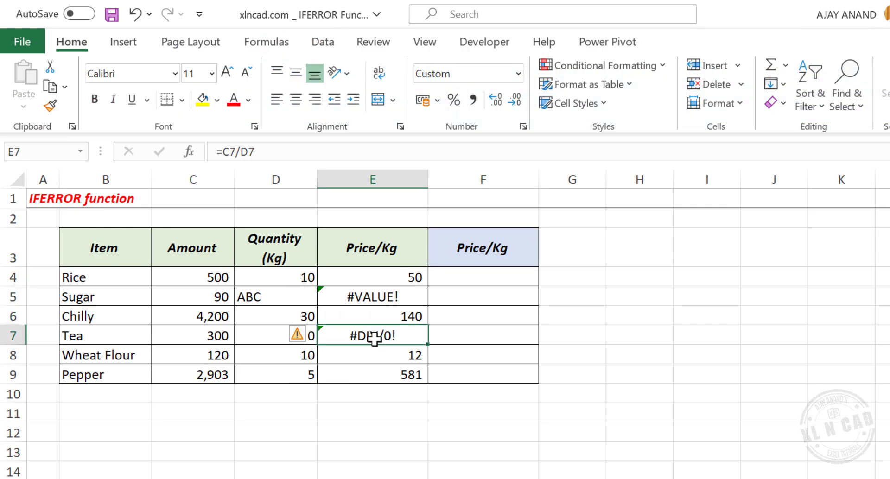
pyautogui.click(371, 355)
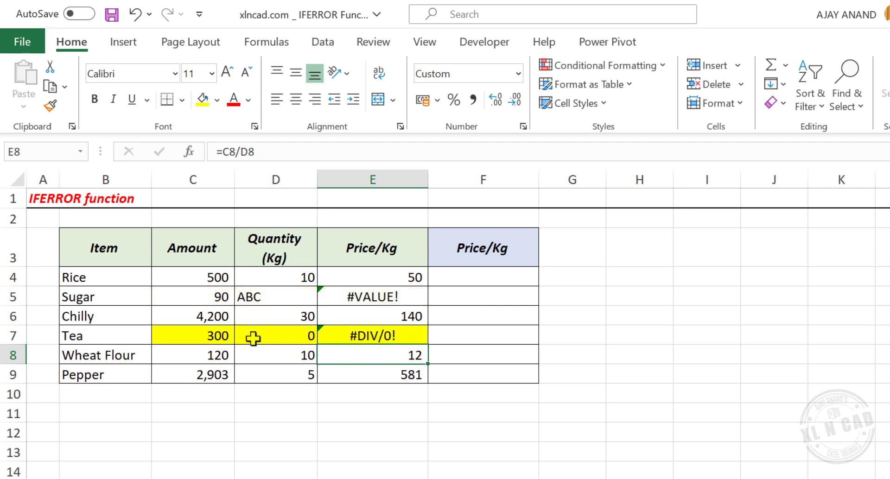
pyautogui.moveTo(293, 345)
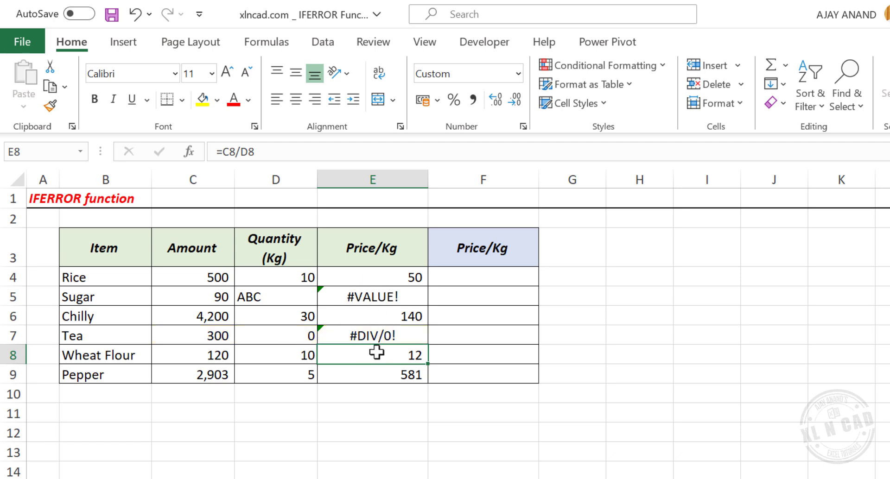
# Type =IFERROR(C4/D4,"Check the inputs") into Rice's new Price/Kg cell F4
pyautogui.click(483, 277)
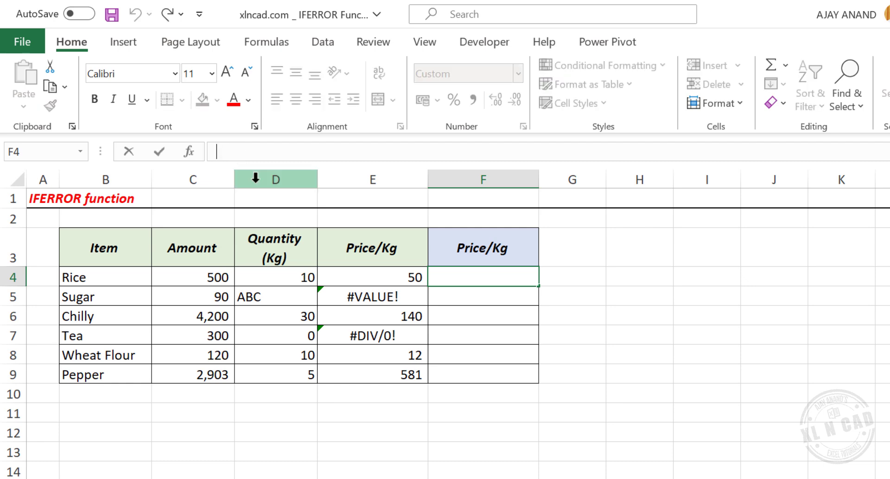
pyautogui.write('=')
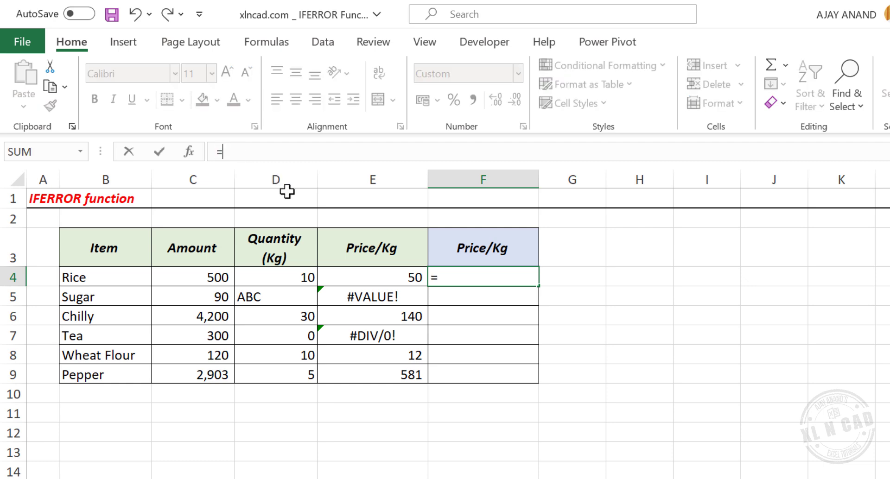
pyautogui.write('IFE')
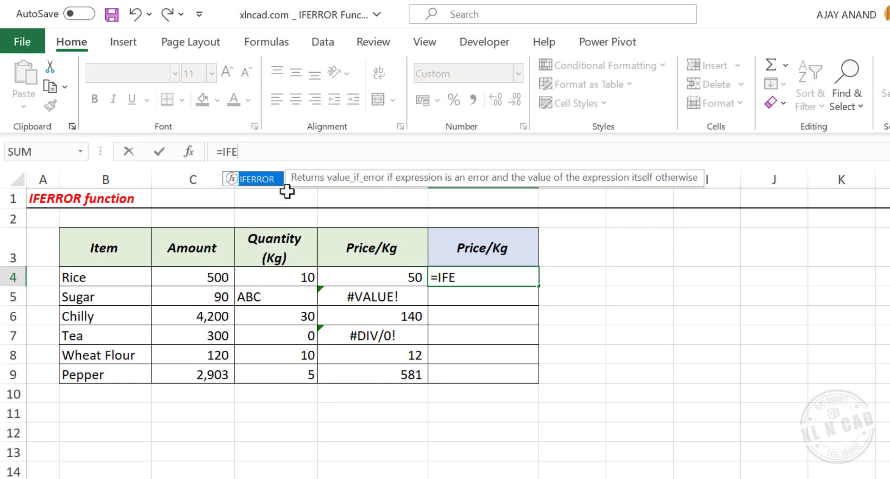
pyautogui.write('RROR')
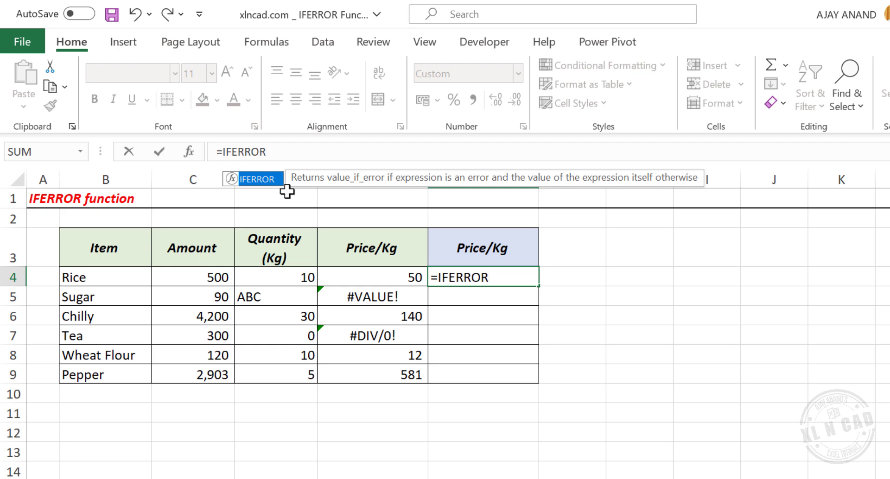
pyautogui.write('(')
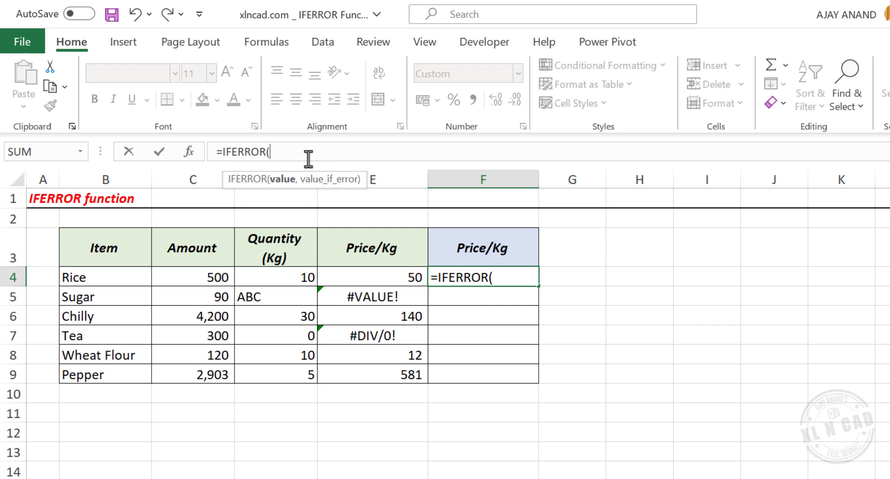
pyautogui.moveTo(360, 164)
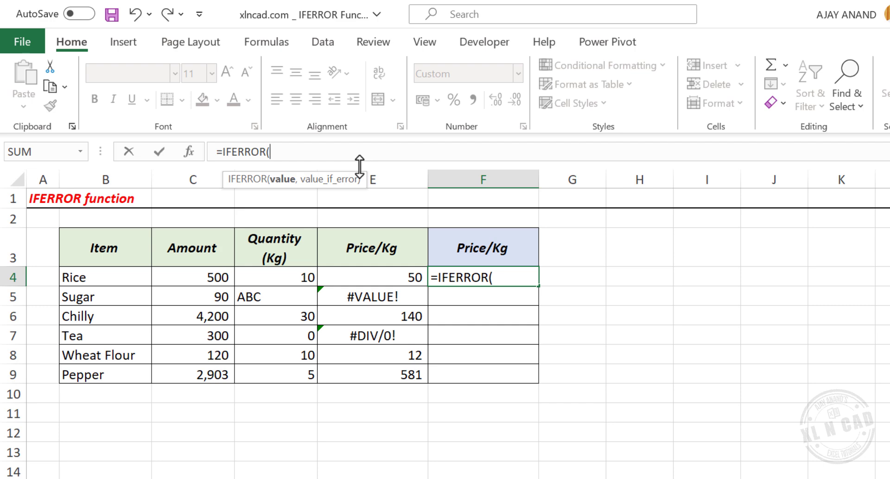
pyautogui.moveTo(365, 261)
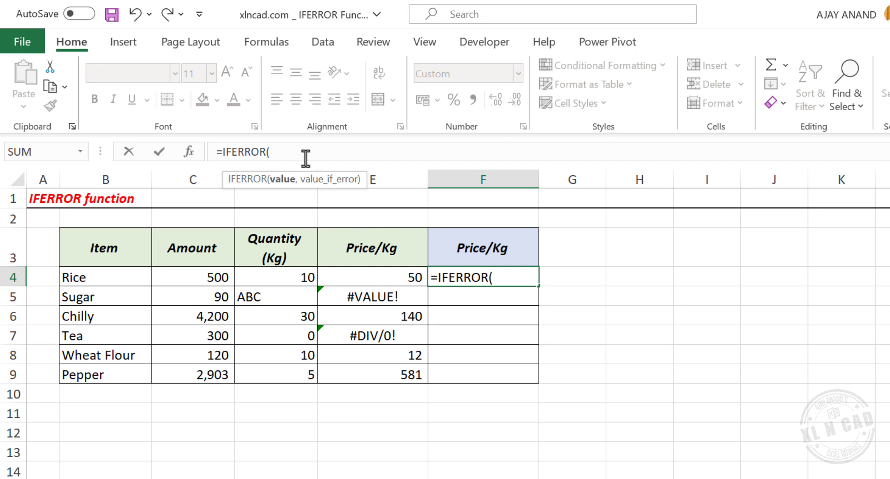
pyautogui.click(192, 277)
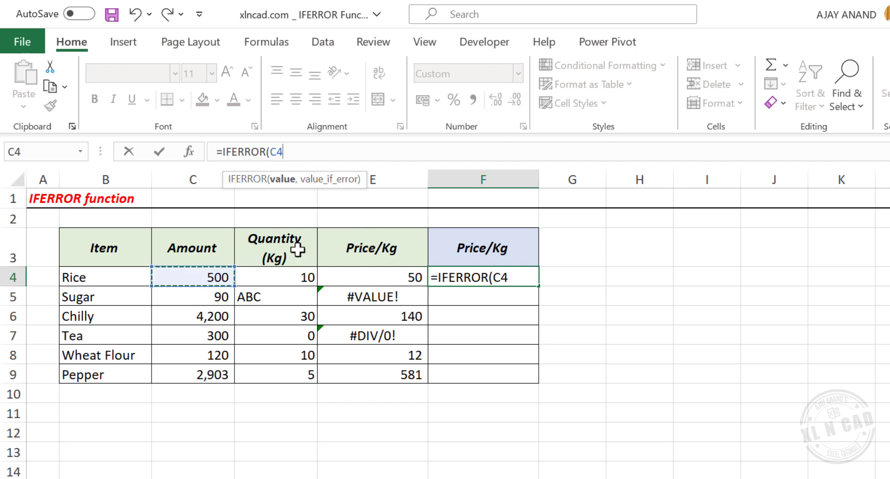
pyautogui.write('/D4,')
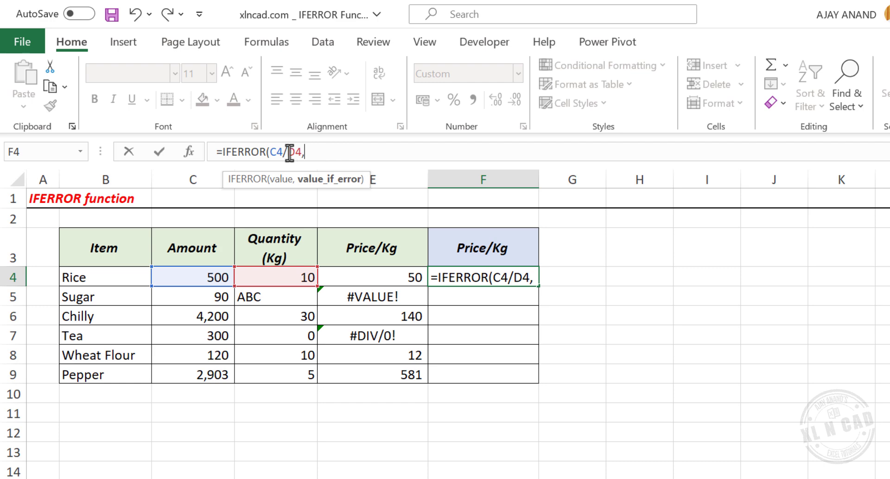
pyautogui.moveTo(396, 157)
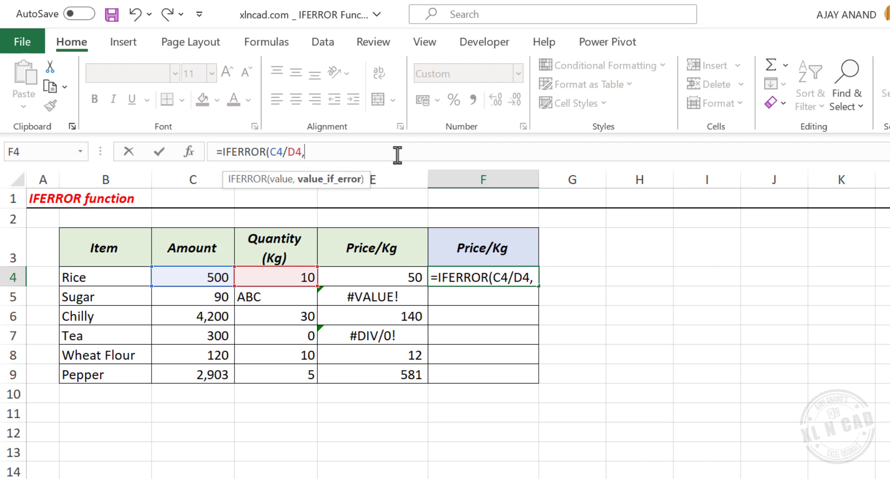
pyautogui.write('"')
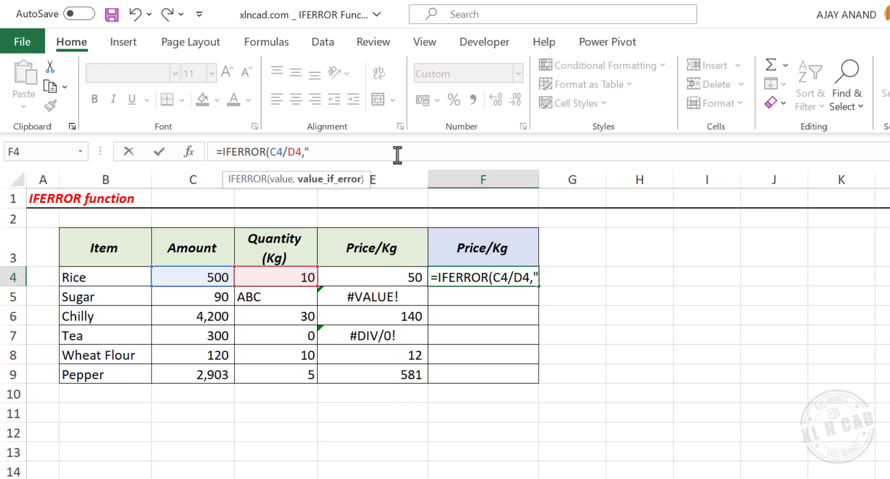
pyautogui.write('Check th')
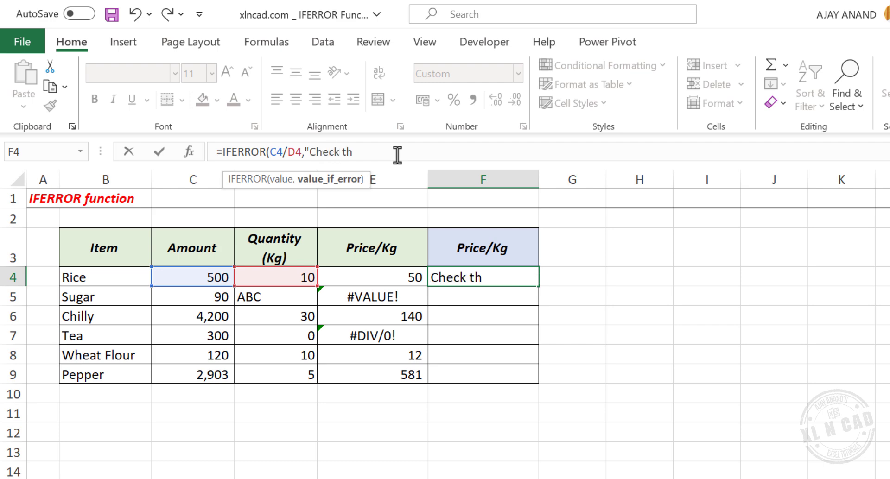
pyautogui.write('e inputs')
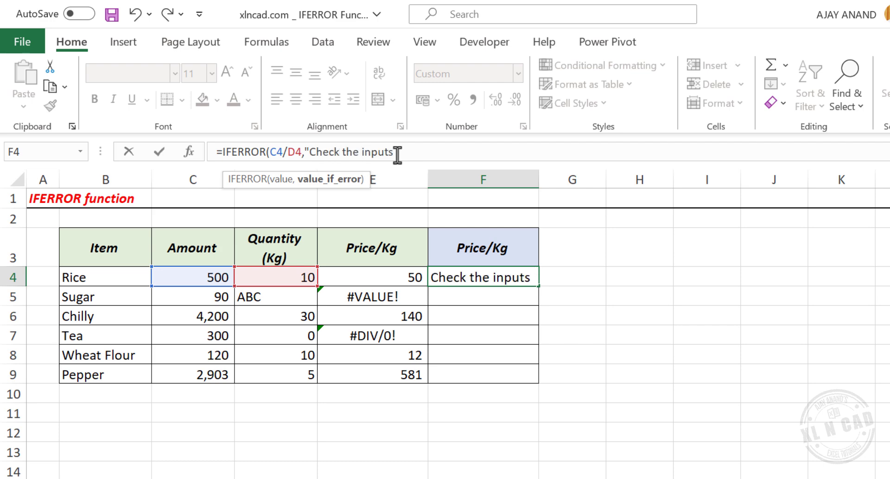
pyautogui.write('"')
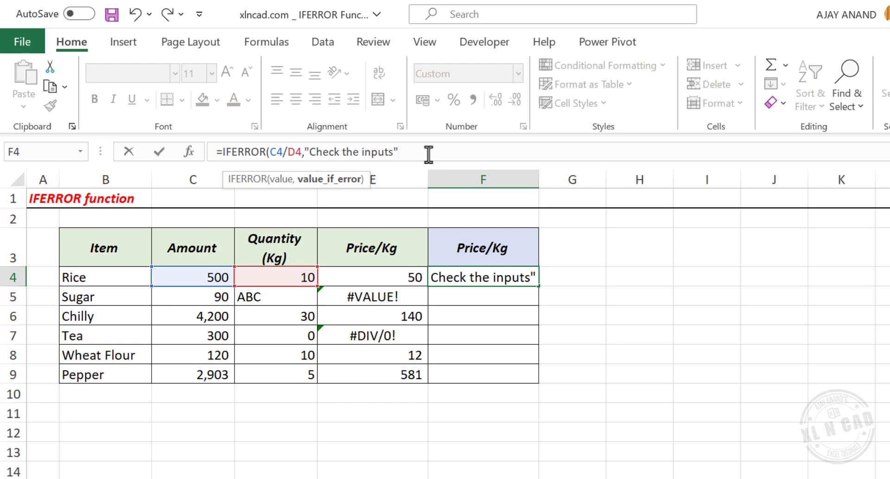
pyautogui.write(')')
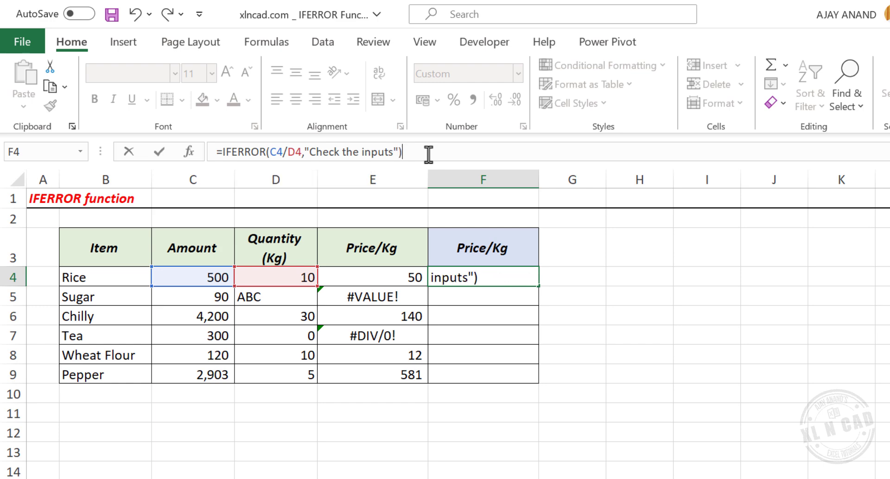
# Commit Rice's formula, then change its Amount to 'qwe' so F4 shows 'Check the inputs'
pyautogui.press('Enter')
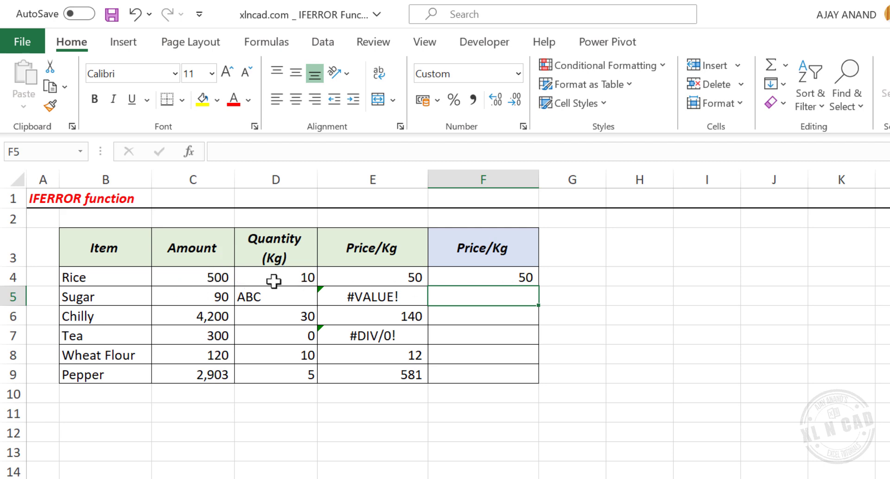
pyautogui.moveTo(192, 281)
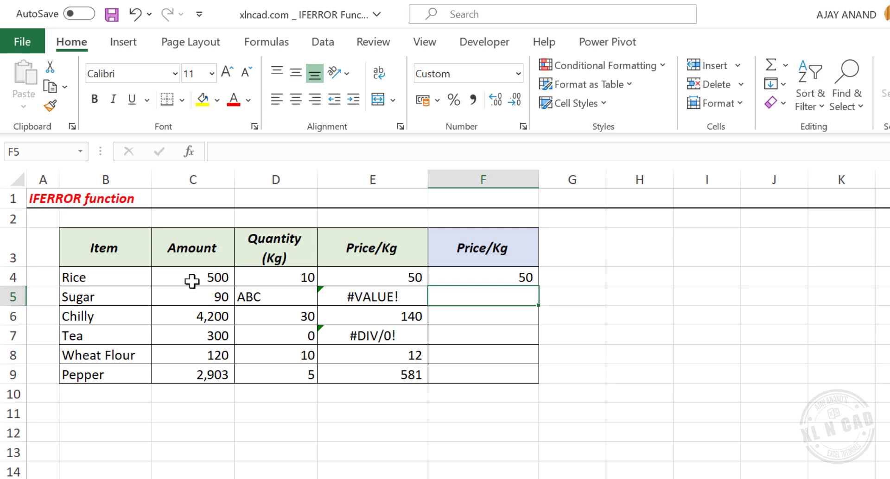
pyautogui.write('qwe')
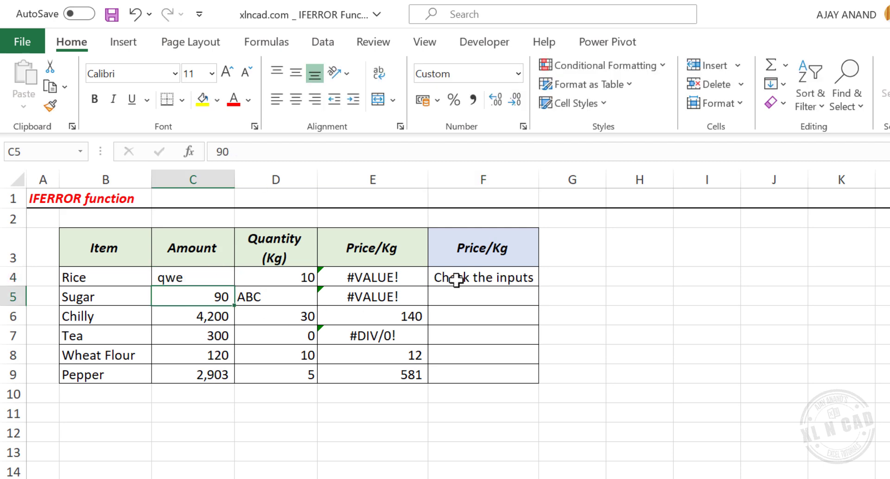
pyautogui.click(483, 277)
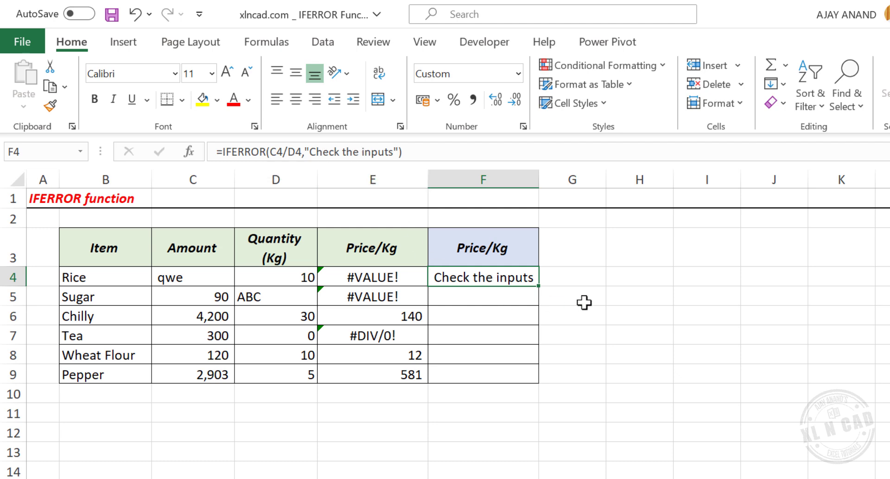
pyautogui.moveTo(525, 330)
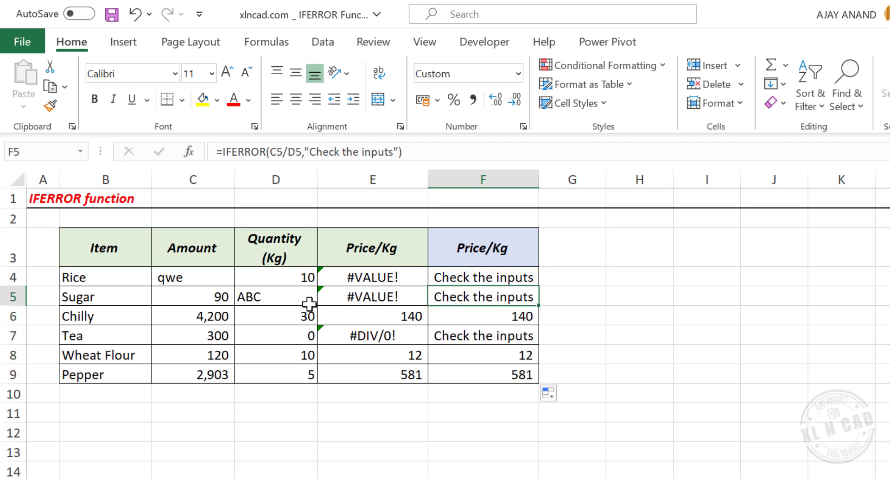
# Correct Sugar's quantity so its error-safe Price/Kg reads 26
pyautogui.write('3.')
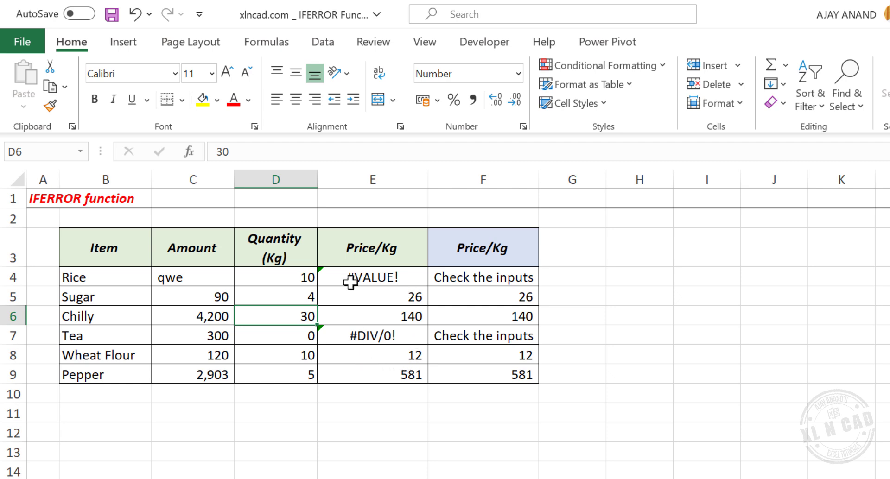
pyautogui.moveTo(353, 361)
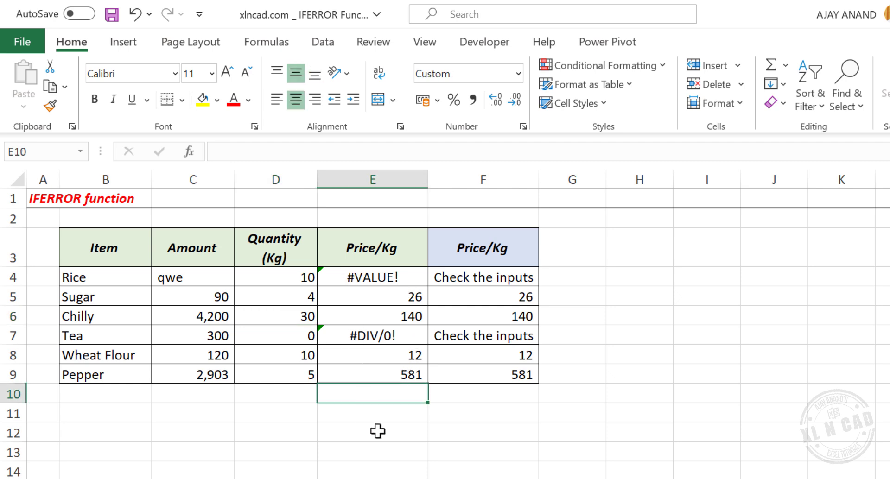
# Total the original Price/Kg column with =SUM(E4:E9) in E10, which returns #VALUE!
pyautogui.write('=SUM')
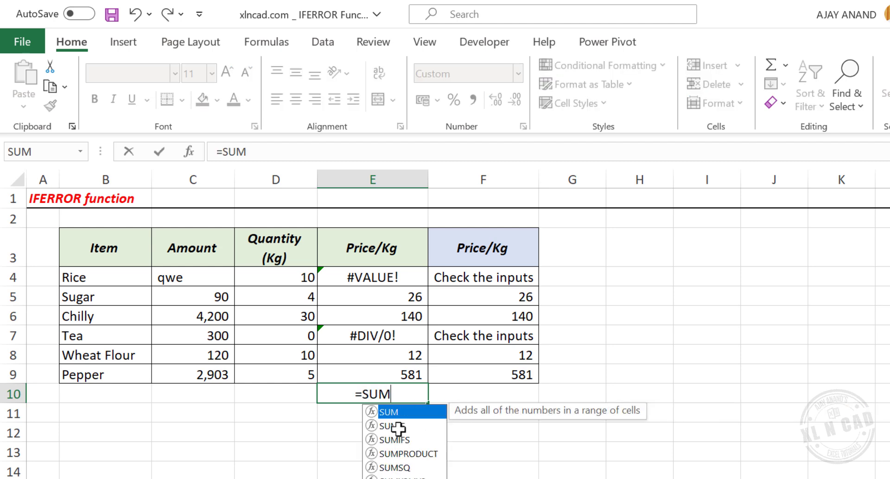
pyautogui.write('(')
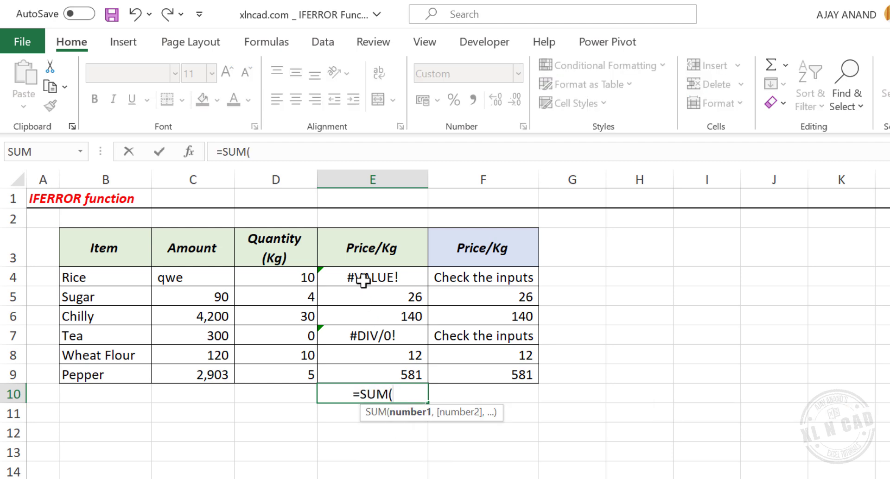
pyautogui.moveTo(371, 277); pyautogui.dragTo(372, 335)
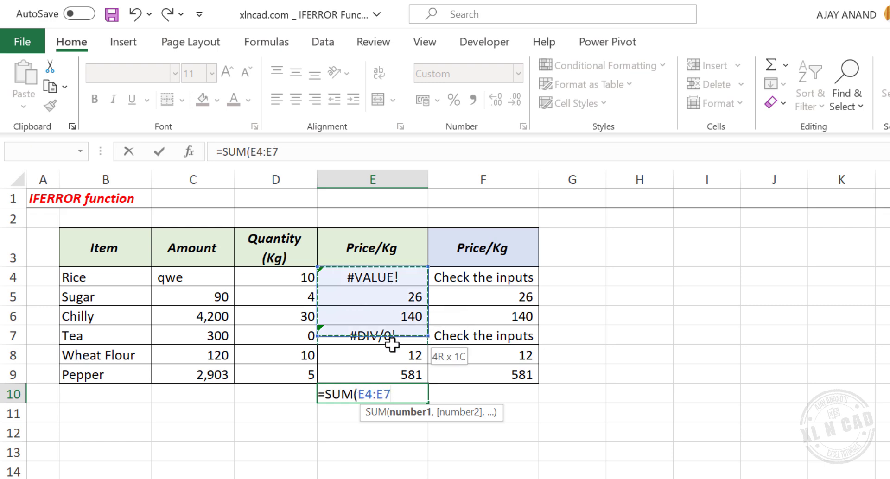
pyautogui.press('Enter')
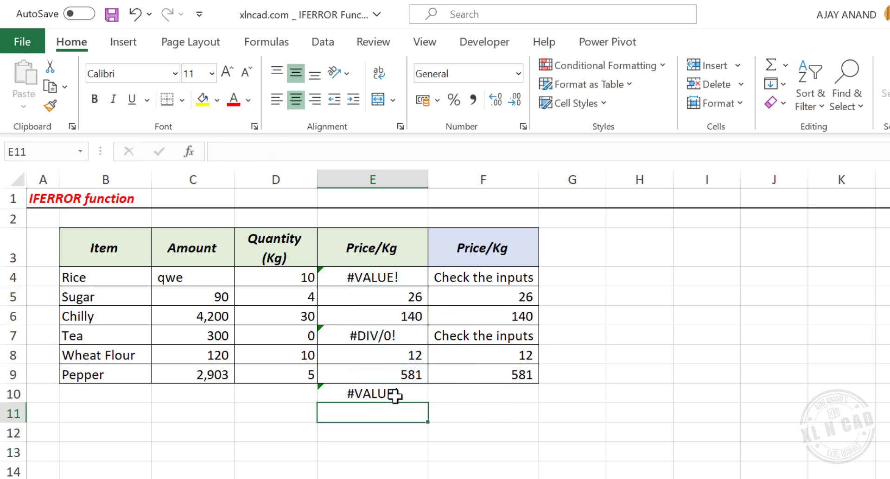
pyautogui.click(371, 394)
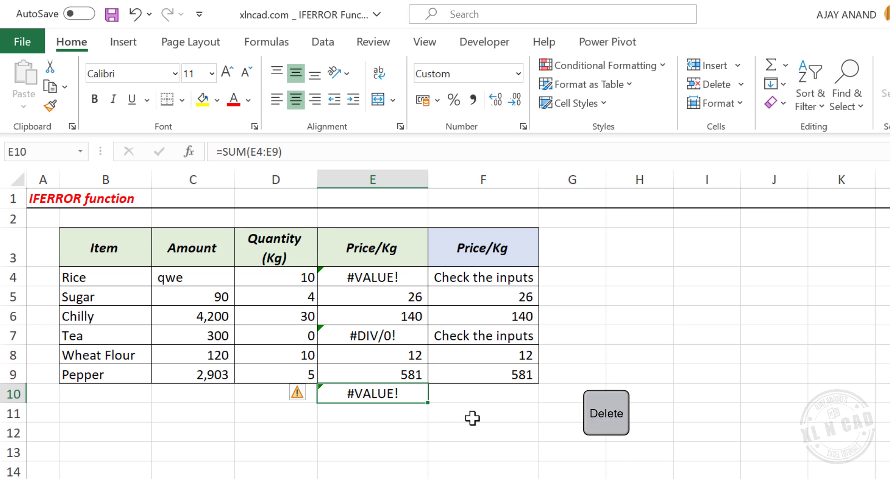
# Re-enter the E10 total as =SUM(IFERROR(E4:E9,0)), returning 758
pyautogui.write('=S')
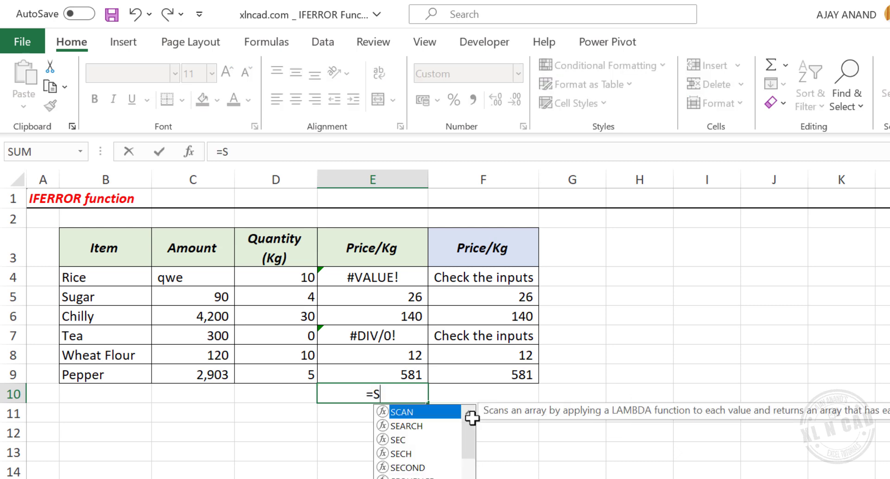
pyautogui.write('UM(')
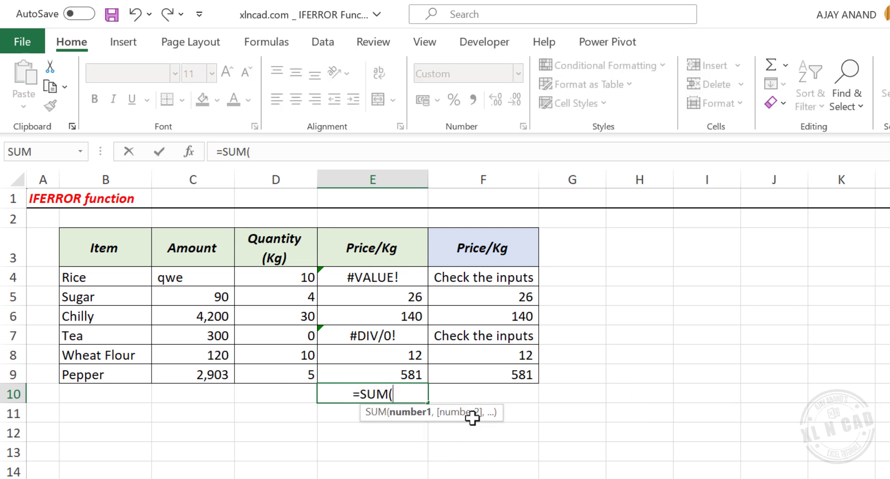
pyautogui.write('IFE')
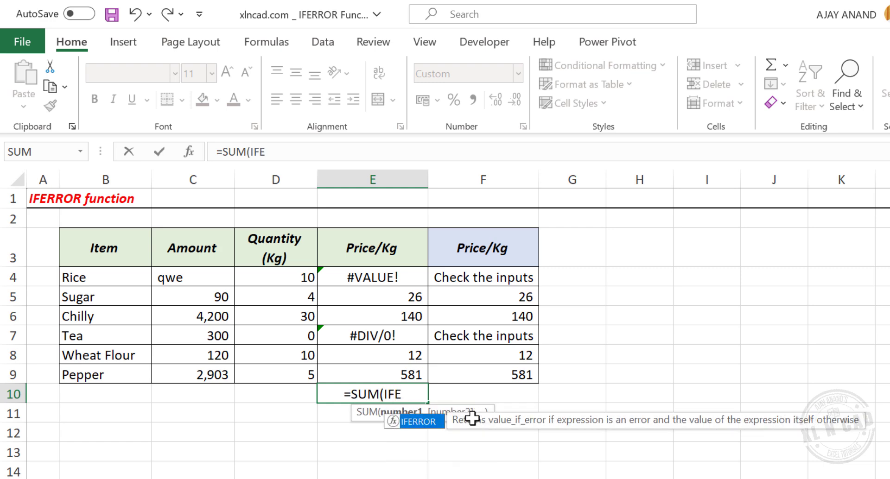
pyautogui.write('RROR(')
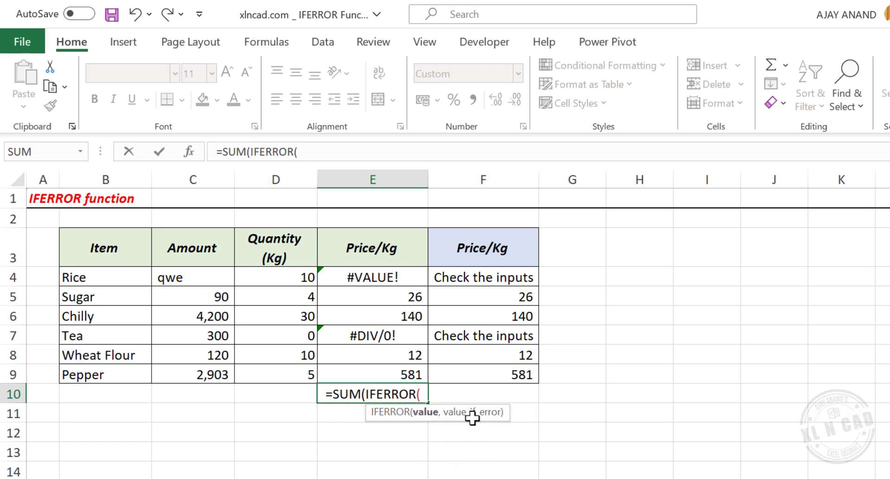
pyautogui.moveTo(405, 296)
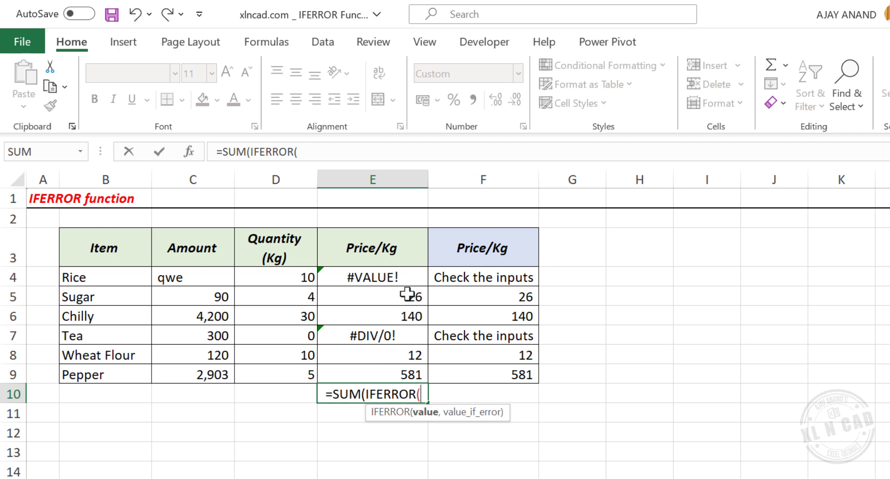
pyautogui.moveTo(372, 278); pyautogui.dragTo(372, 374)
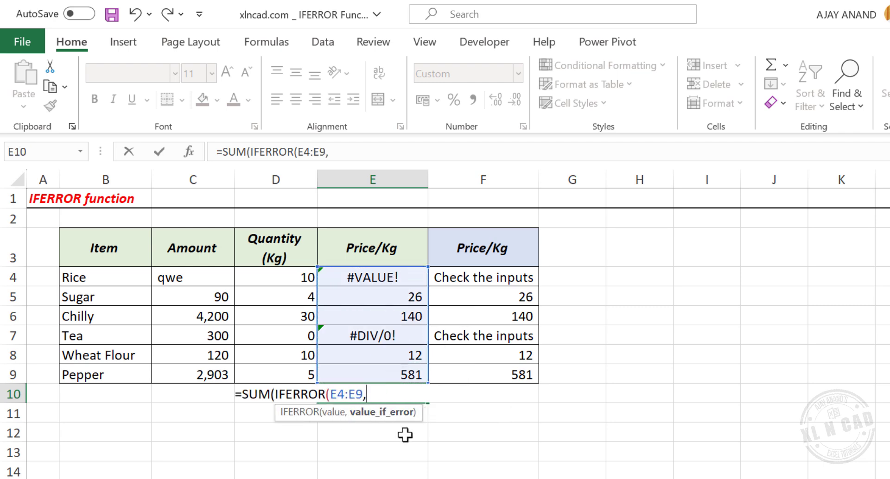
pyautogui.write('0)')
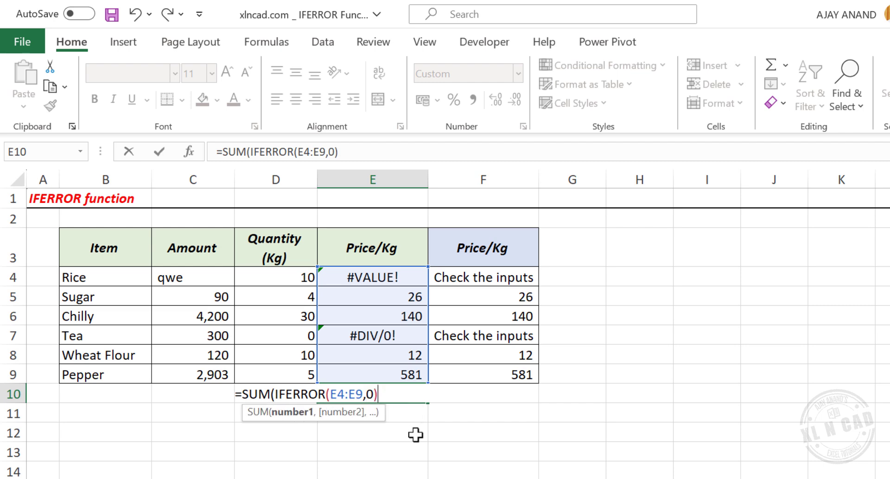
pyautogui.write(')')
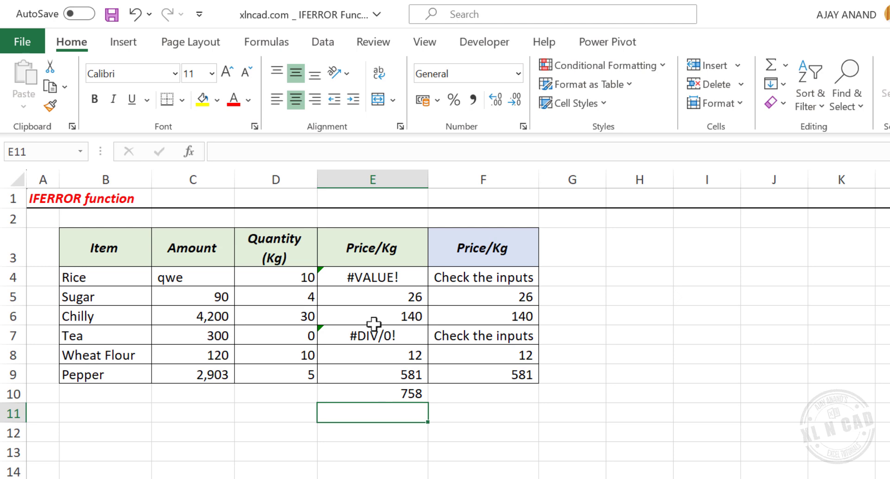
# Review the error-safe total, then set Rice's Amount to 750
pyautogui.click(372, 394)
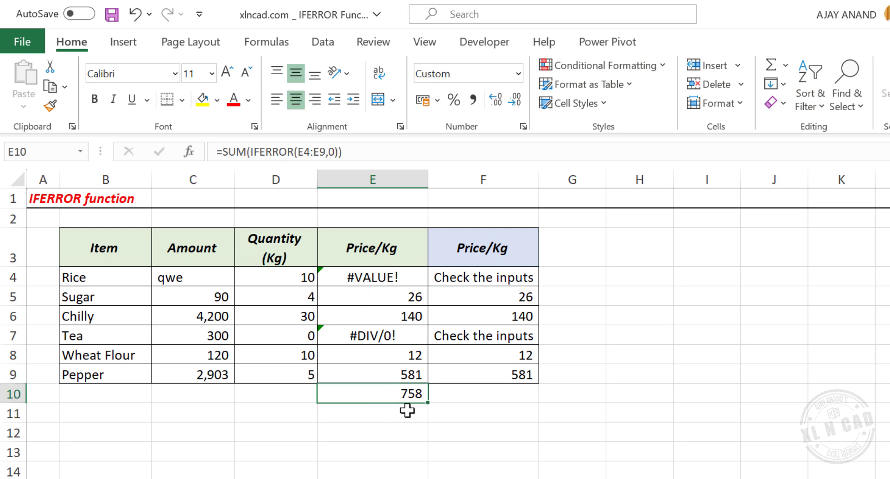
pyautogui.moveTo(217, 277)
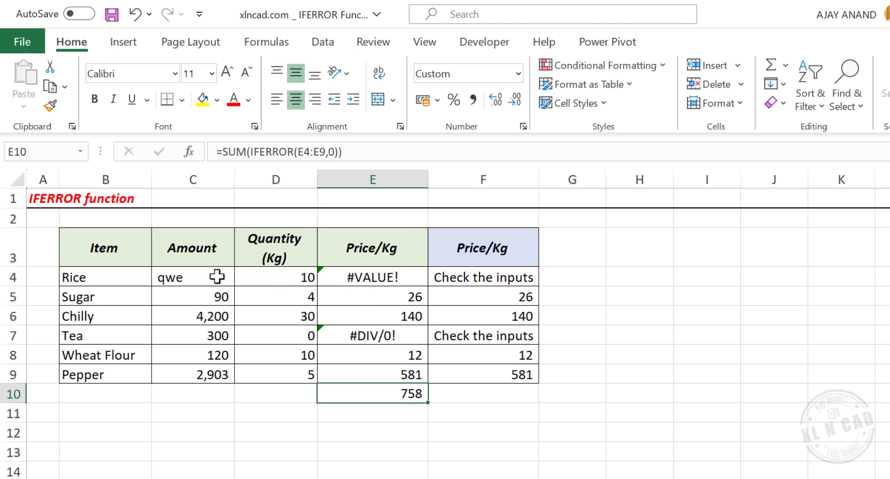
pyautogui.write('750')
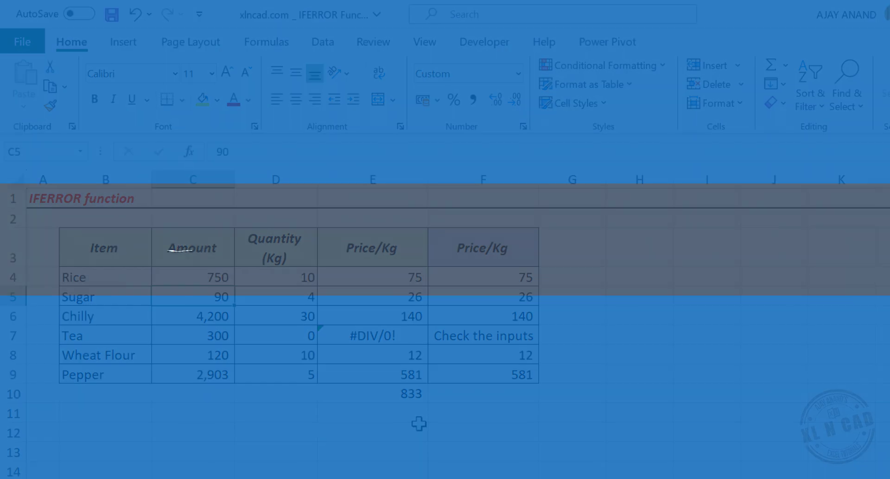
# Enter =VLOOKUP(G3,B3:D10,3,FALSE) in G4, returning Peter's gross salary of 20,000
pyautogui.click(130, 454)
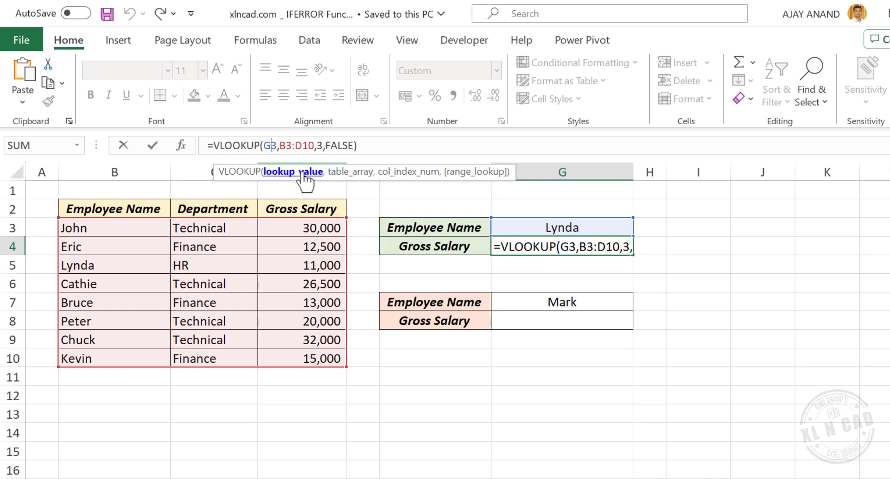
pyautogui.press('enter')
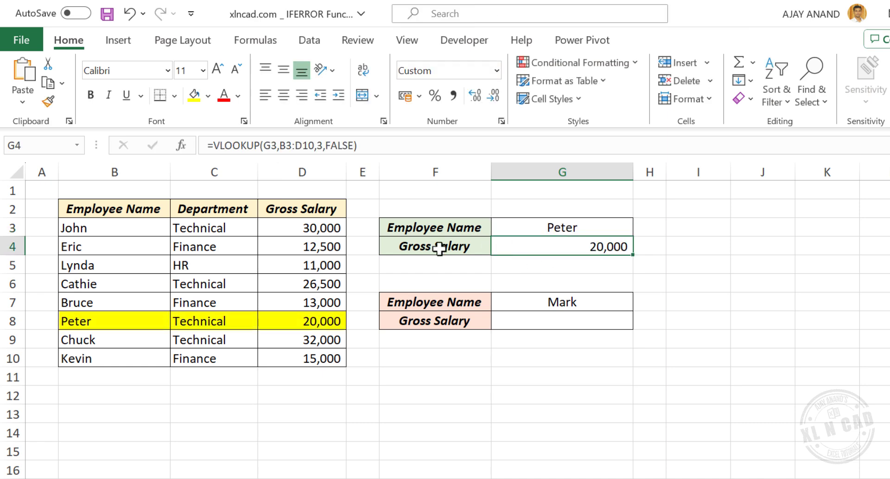
pyautogui.moveTo(486, 298)
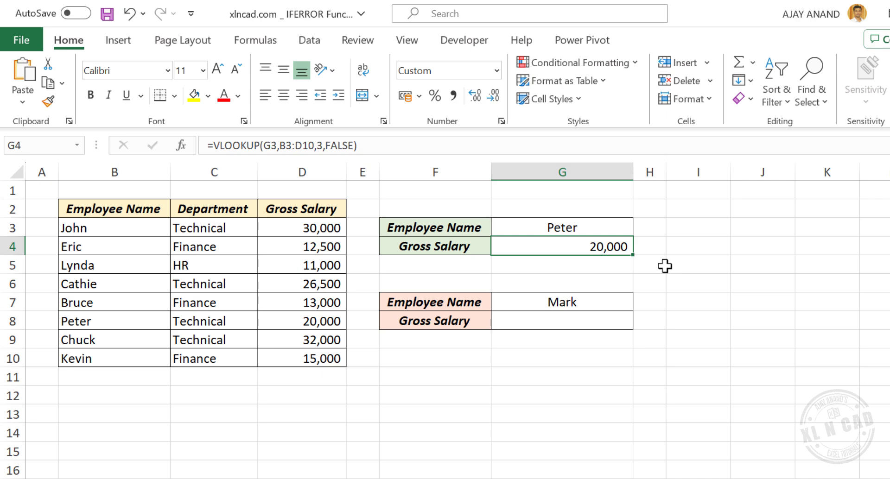
pyautogui.moveTo(588, 241)
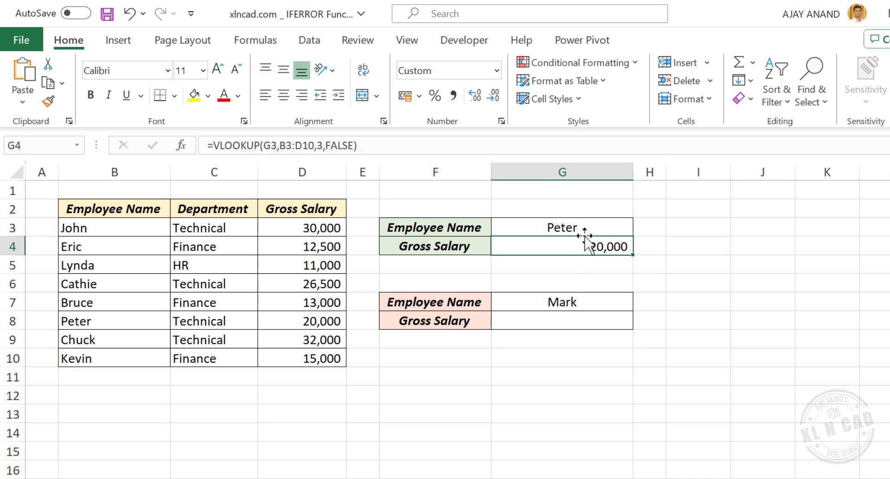
# Change the lookup name in G3 to Mark, making Gross Salary show #N/A
pyautogui.write('Mark')
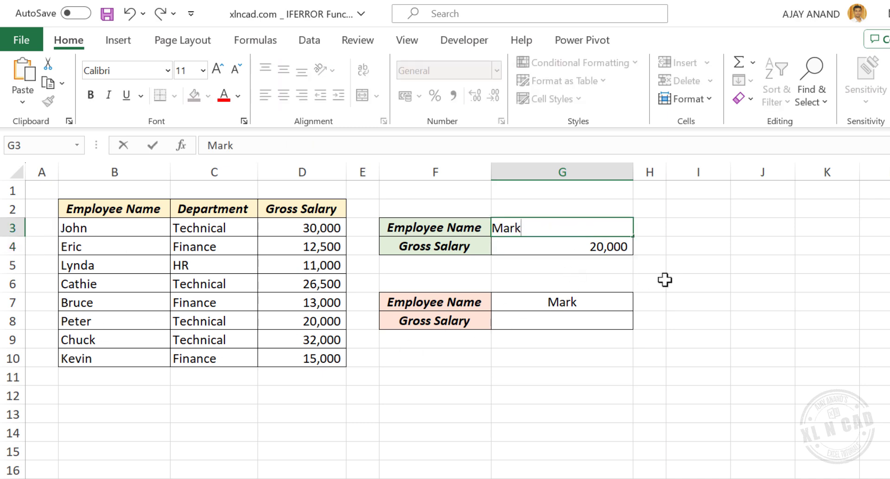
pyautogui.press('enter')
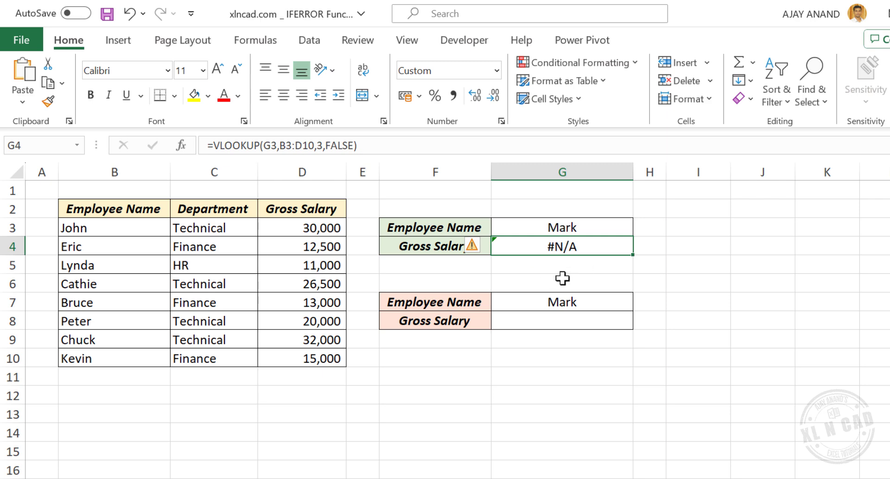
pyautogui.moveTo(554, 271)
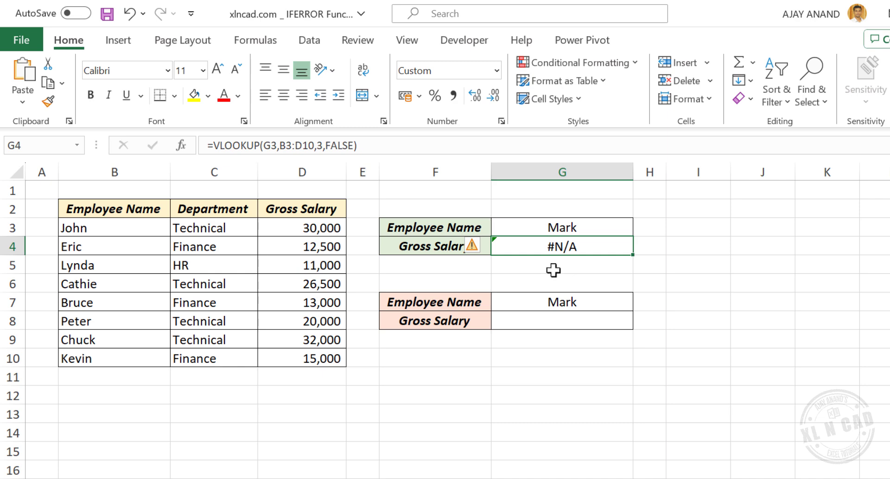
pyautogui.moveTo(571, 263)
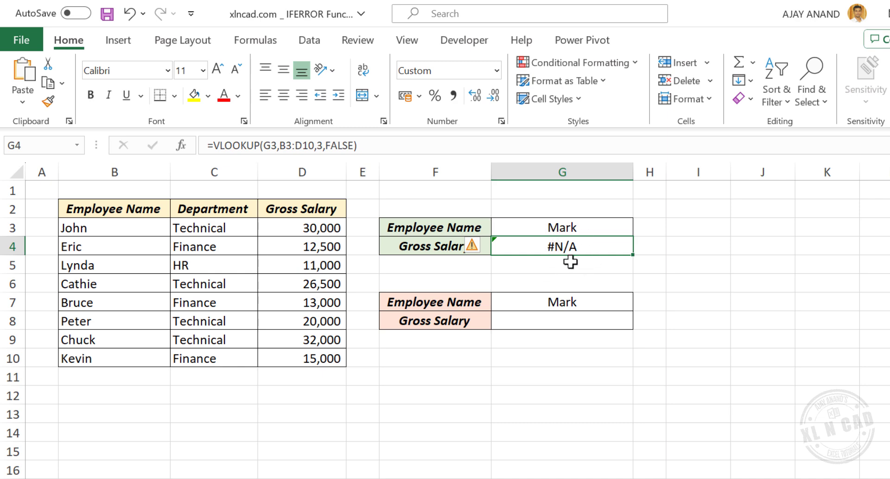
pyautogui.moveTo(598, 295)
pyautogui.write('=')
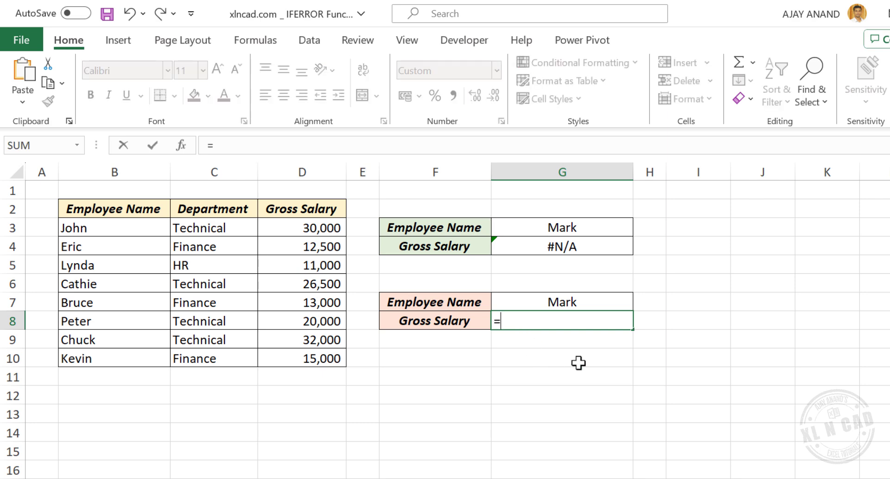
# Build an IFERROR-wrapped VLOOKUP of G7 on B3:D10, column 3, in G8
pyautogui.write('IFERROR')
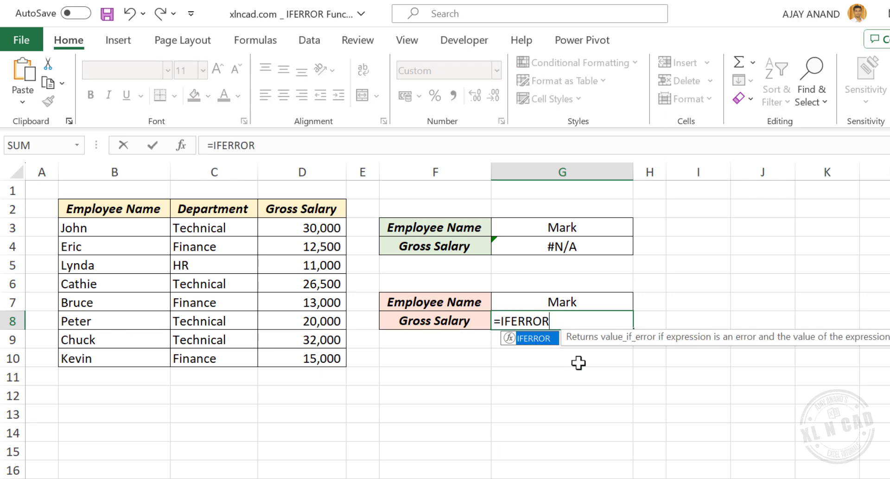
pyautogui.write('(')
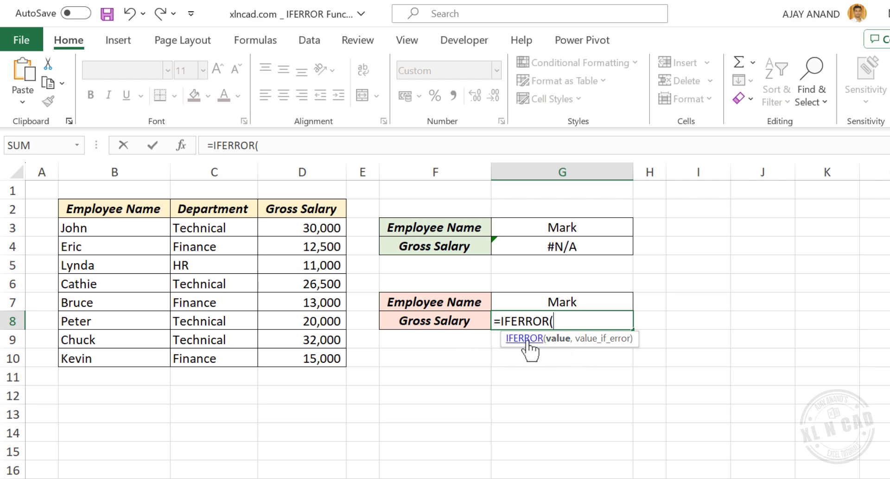
pyautogui.write('VLOOKUP(')
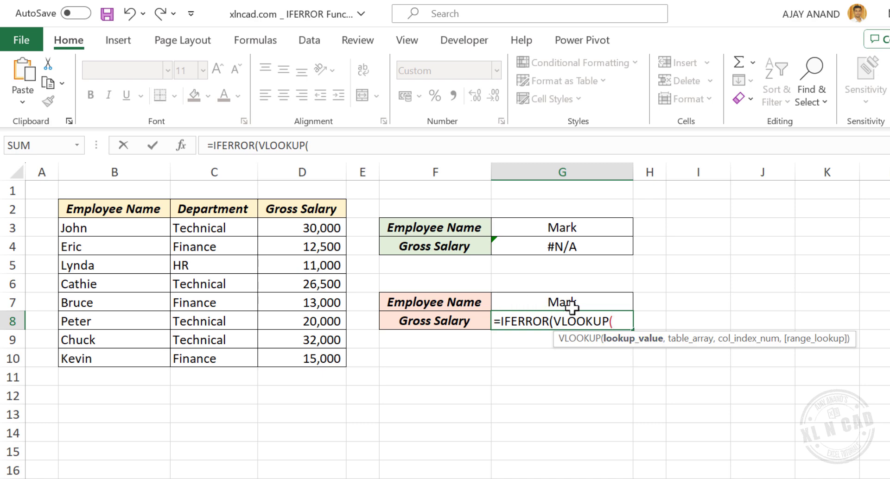
pyautogui.click(561, 302)
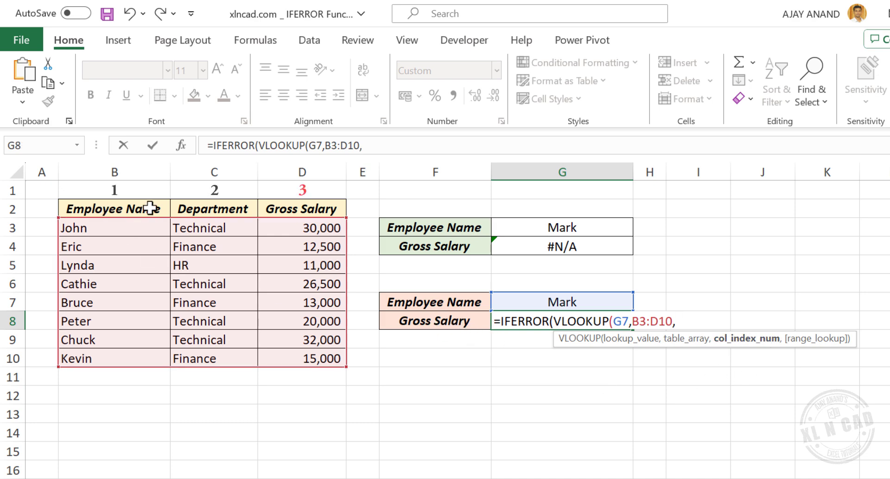
pyautogui.write('3')
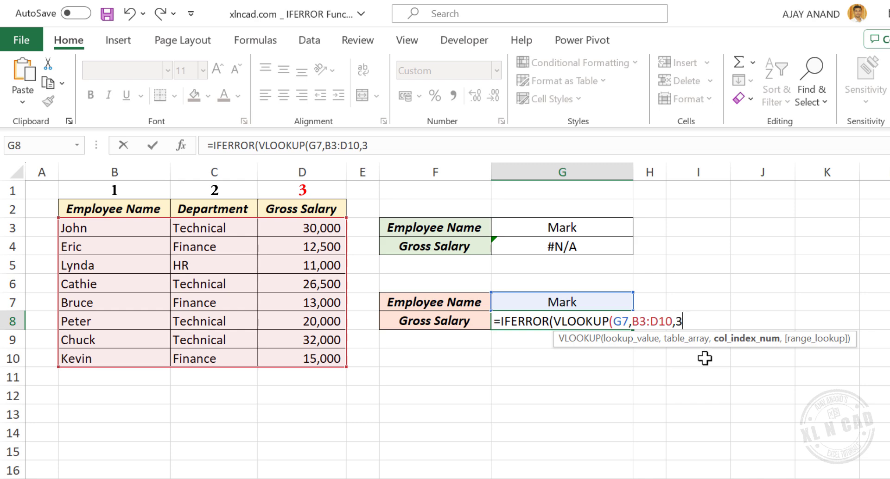
pyautogui.write(',FALSE')
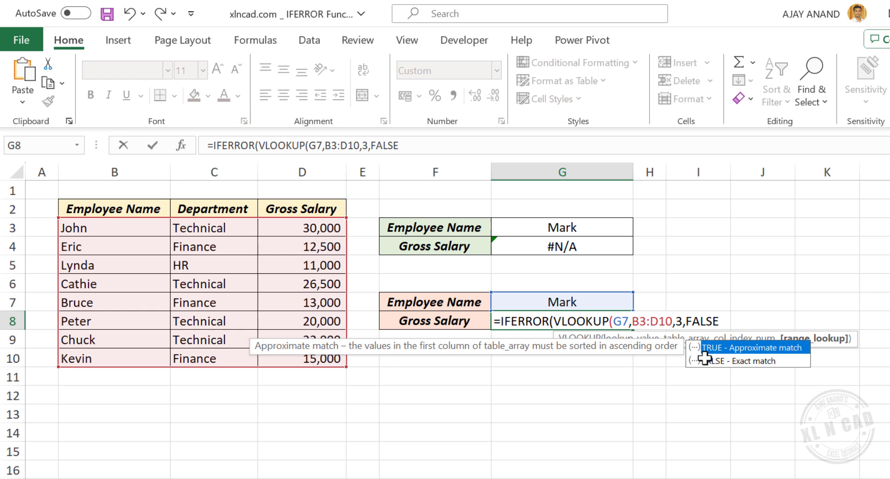
pyautogui.write('),')
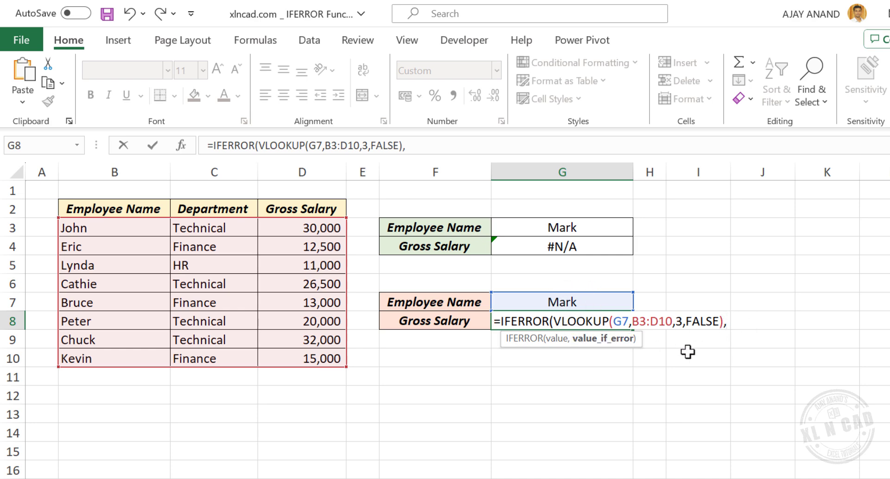
# Add the 'Employee not found' fallback message, then type Bruce as the name in G7
pyautogui.write('"')
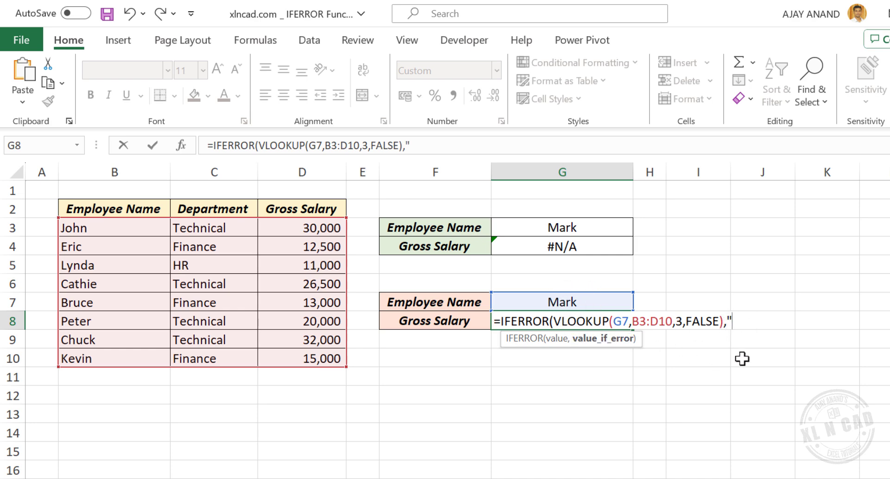
pyautogui.write('Employee not')
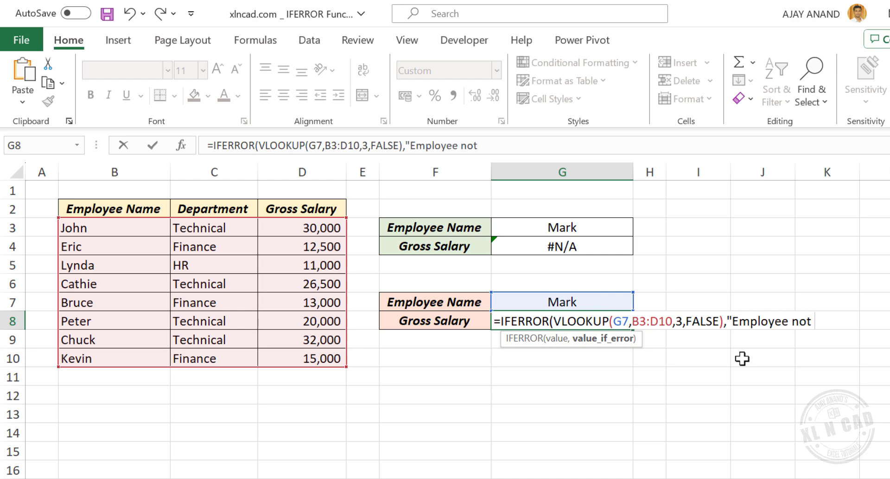
pyautogui.write('found"')
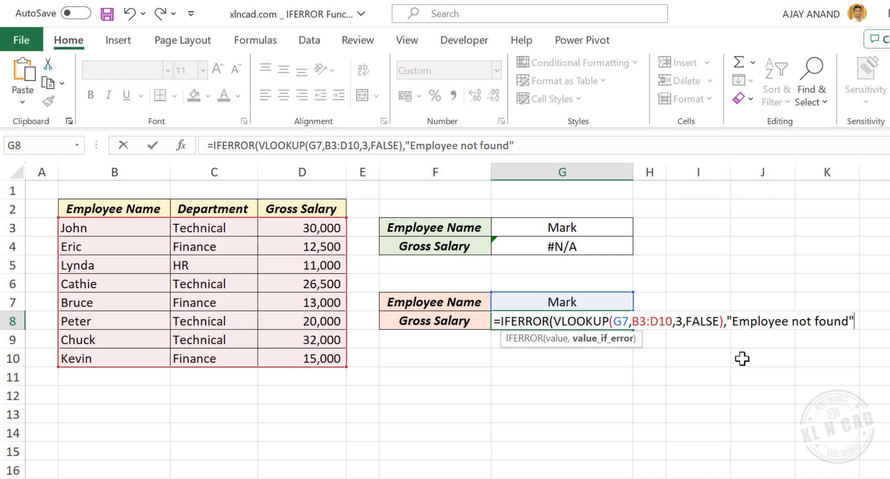
pyautogui.write(')')
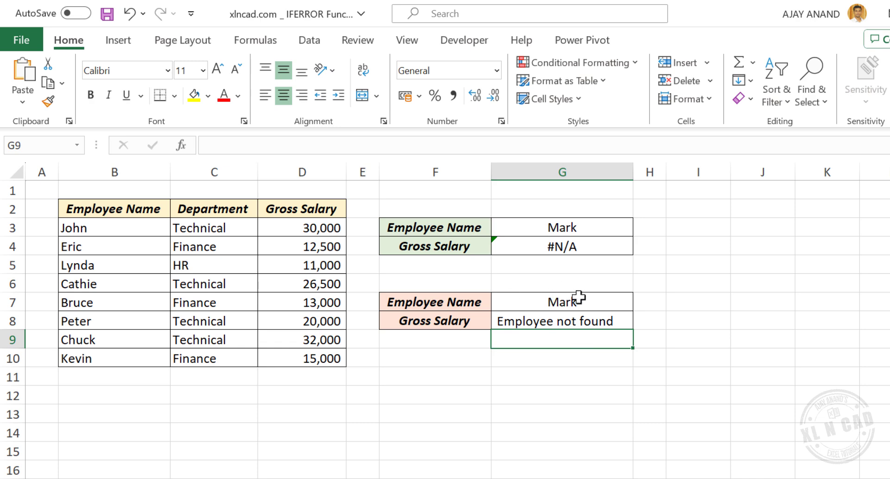
pyautogui.click(561, 301)
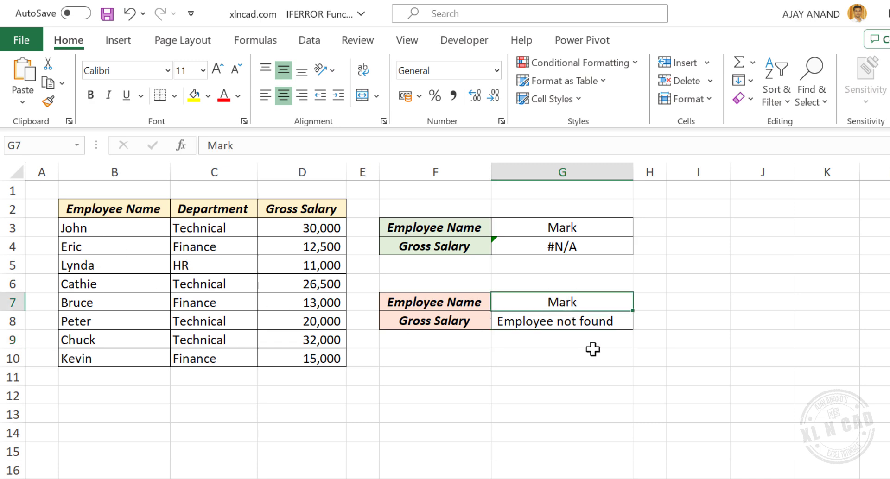
pyautogui.write('Bruce')
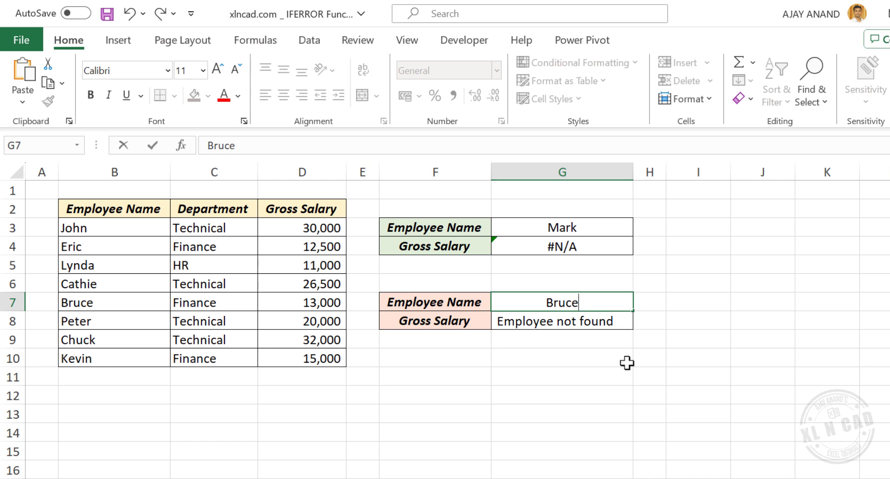